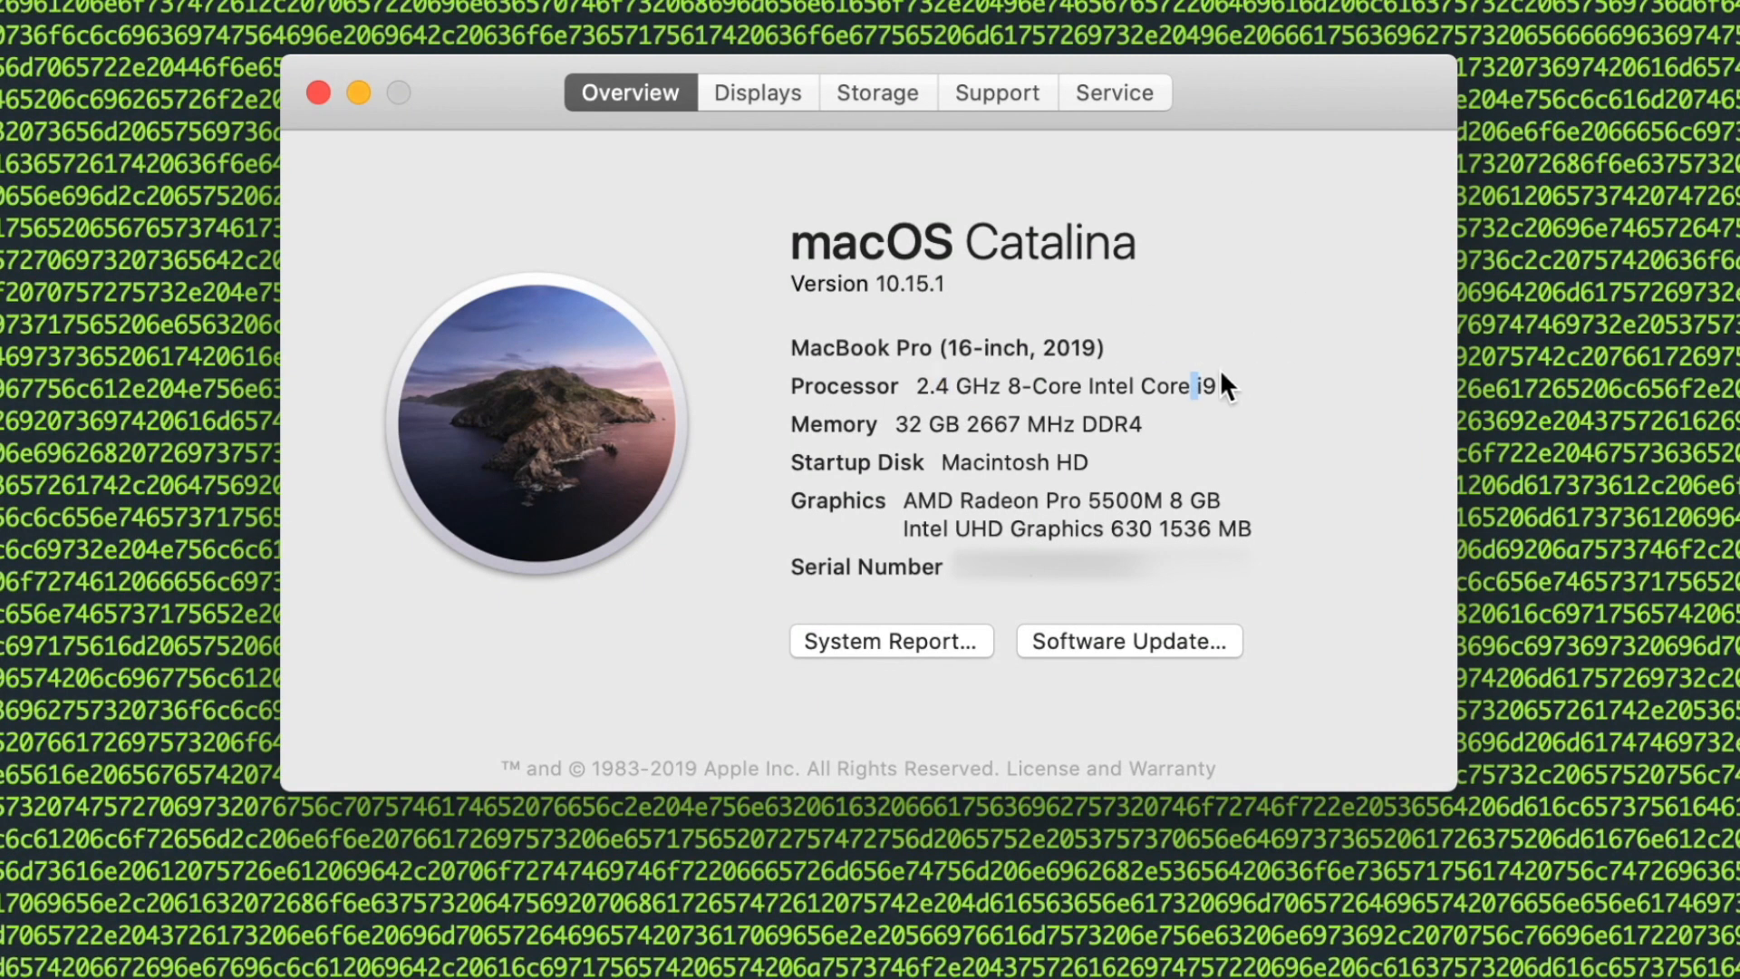
mouse_move(897, 422)
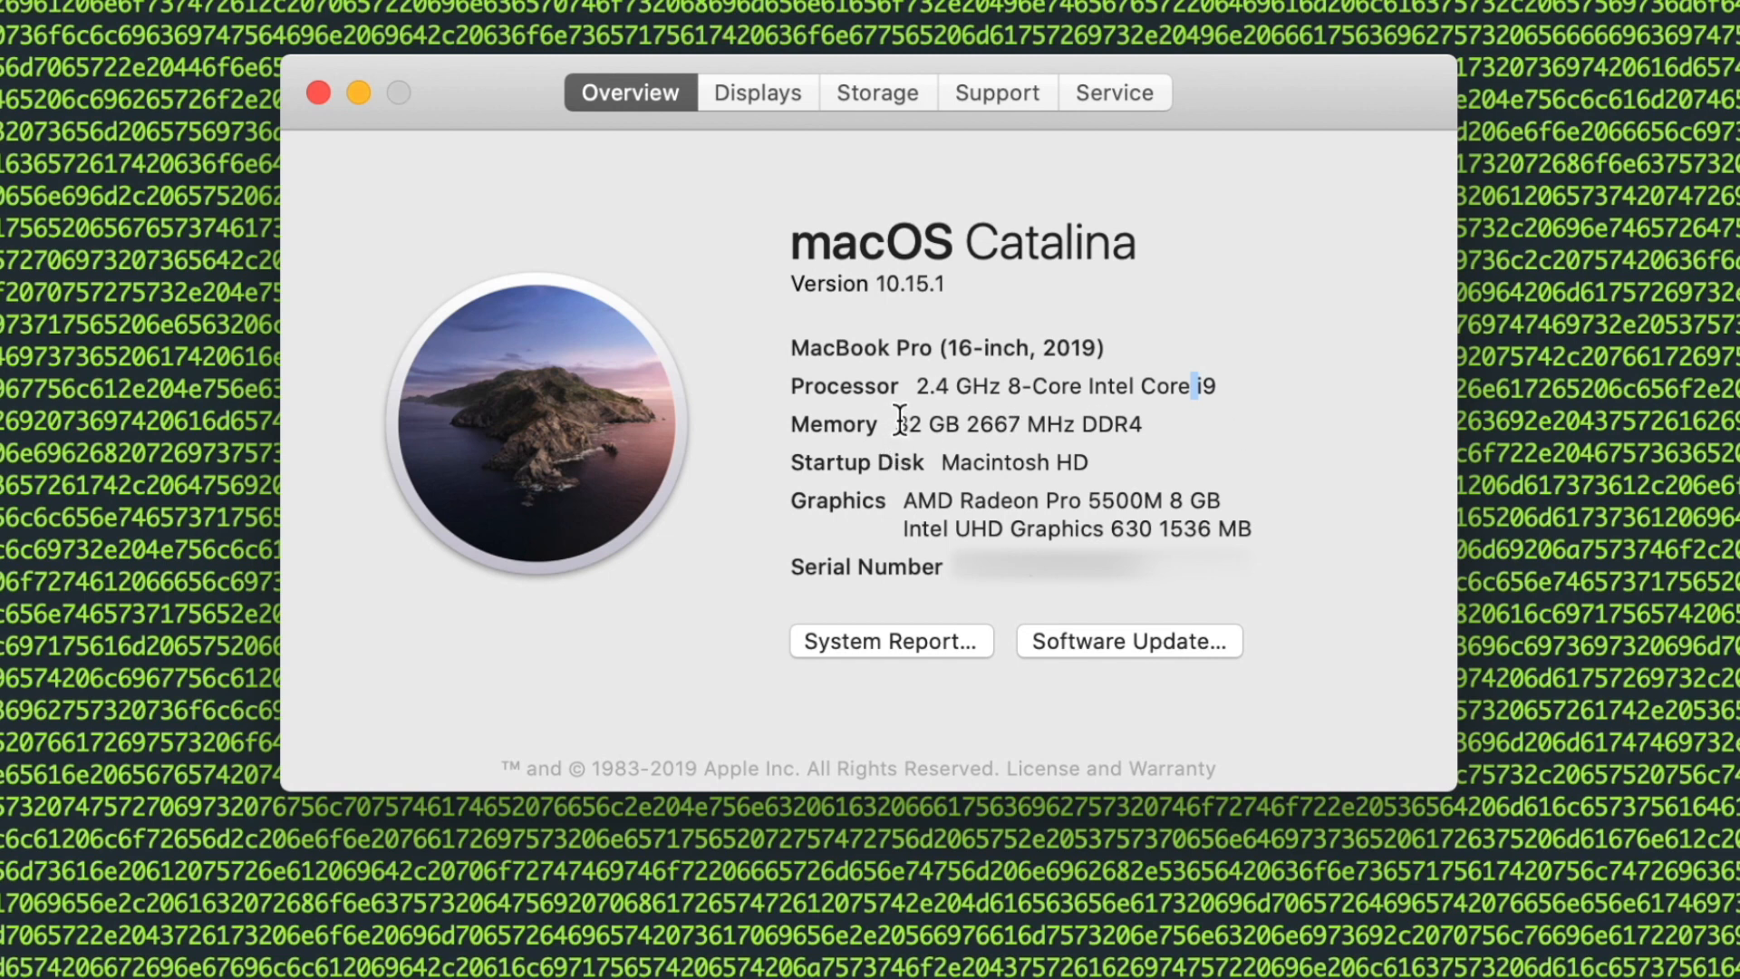
mouse_move(1051, 462)
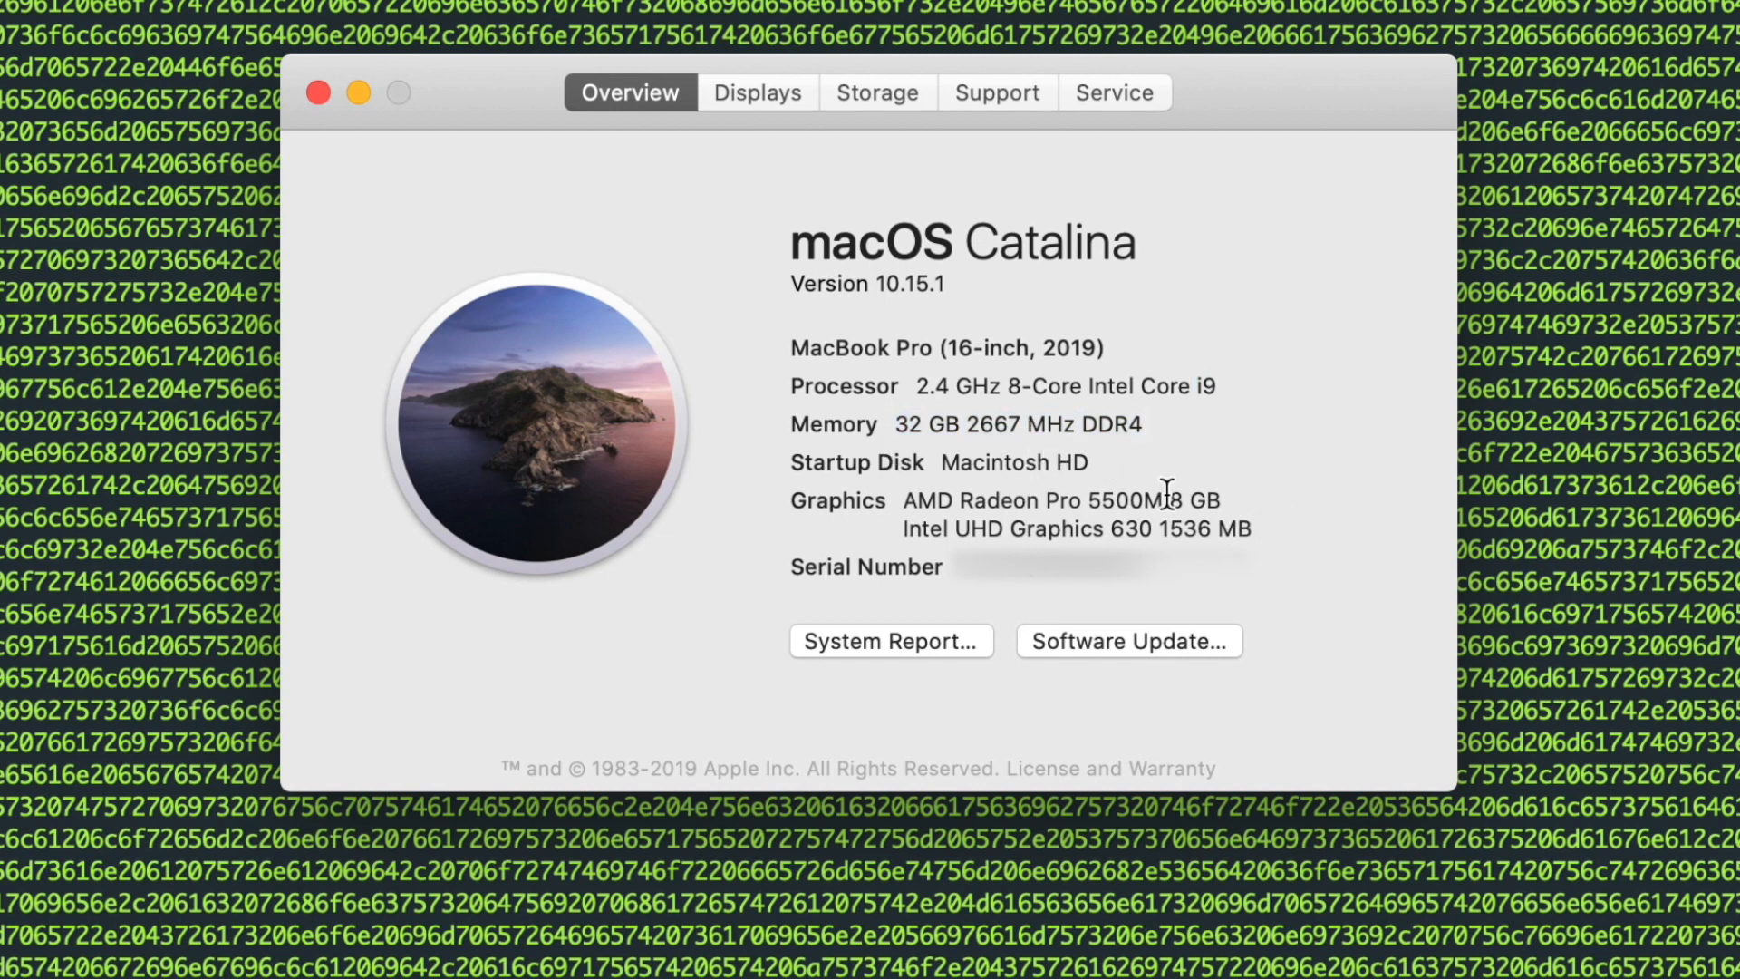
- Search Google for 'best windows laptop 2020' to show Surface, Razer and HP listings
drag(1176, 500, 1243, 501)
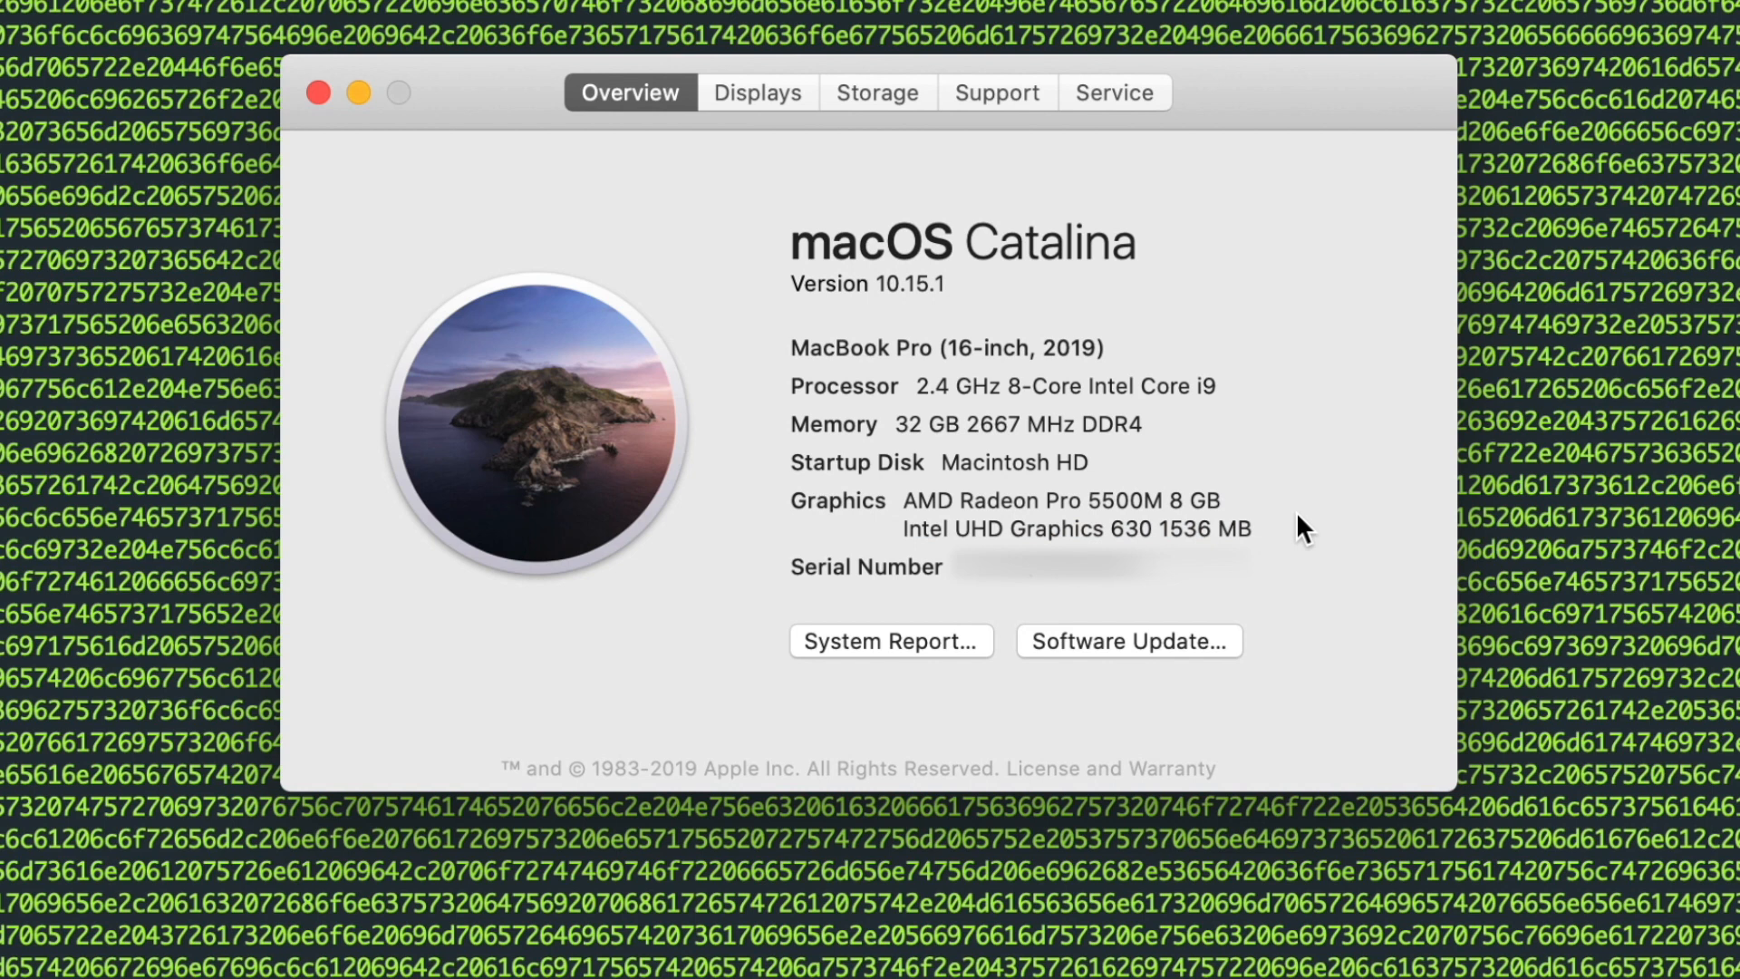
mouse_move(1442, 773)
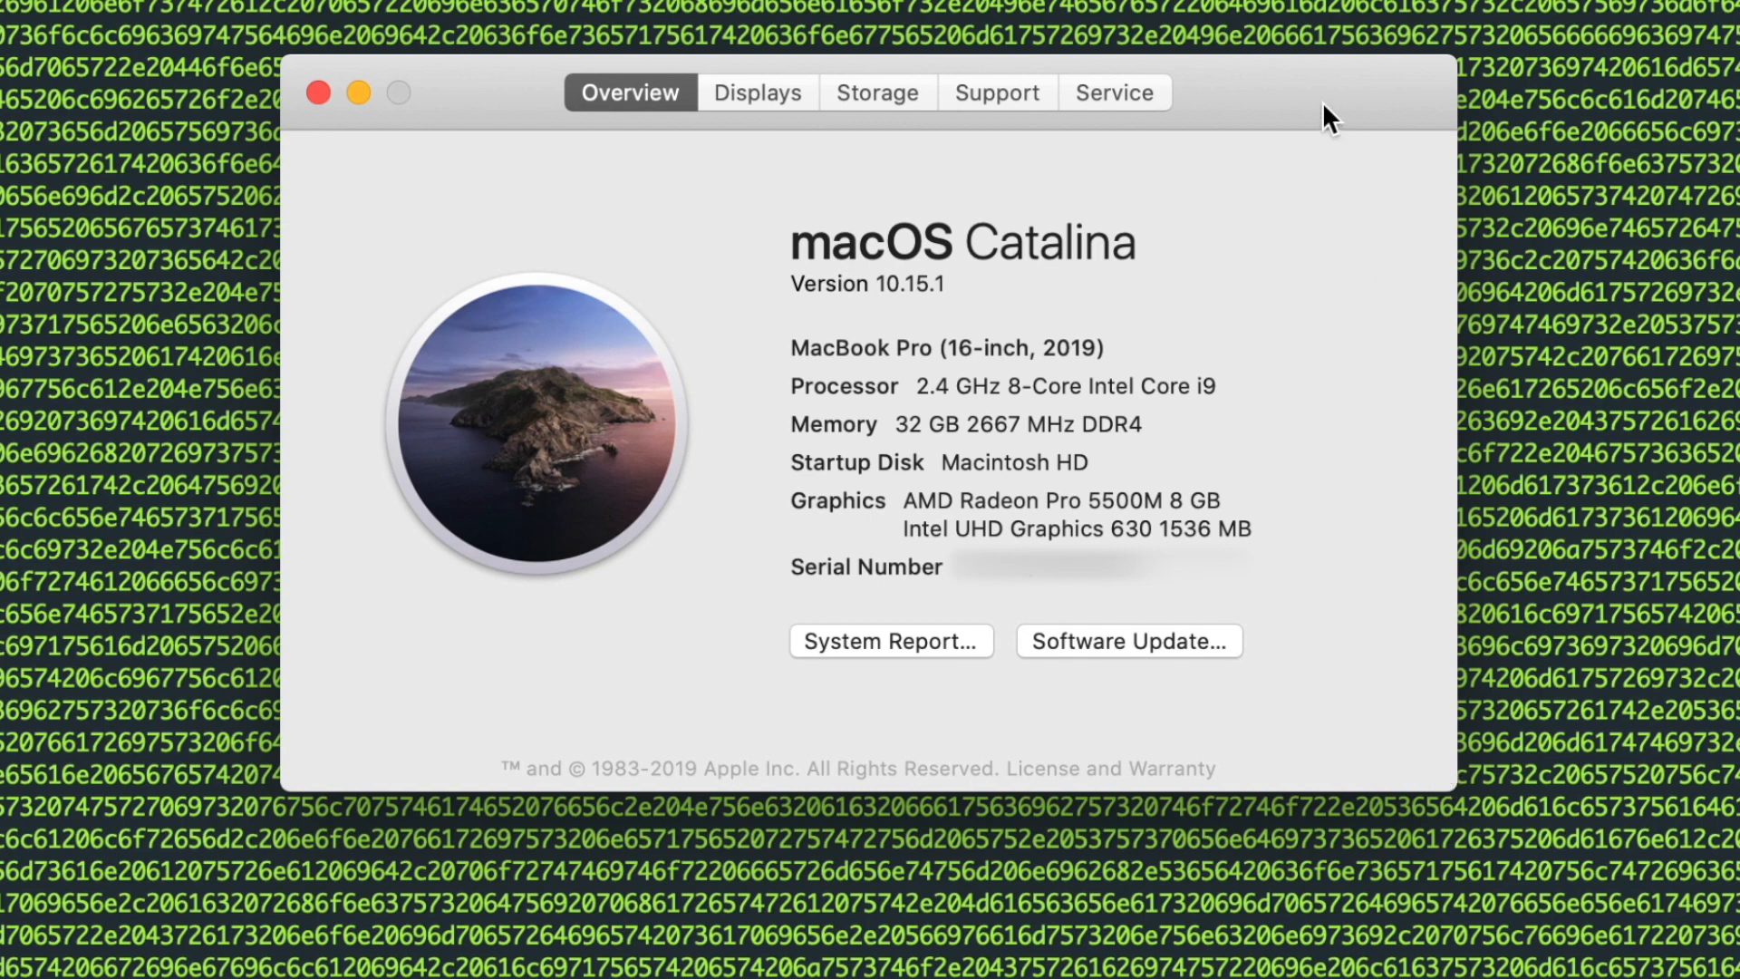
mouse_move(1410, 344)
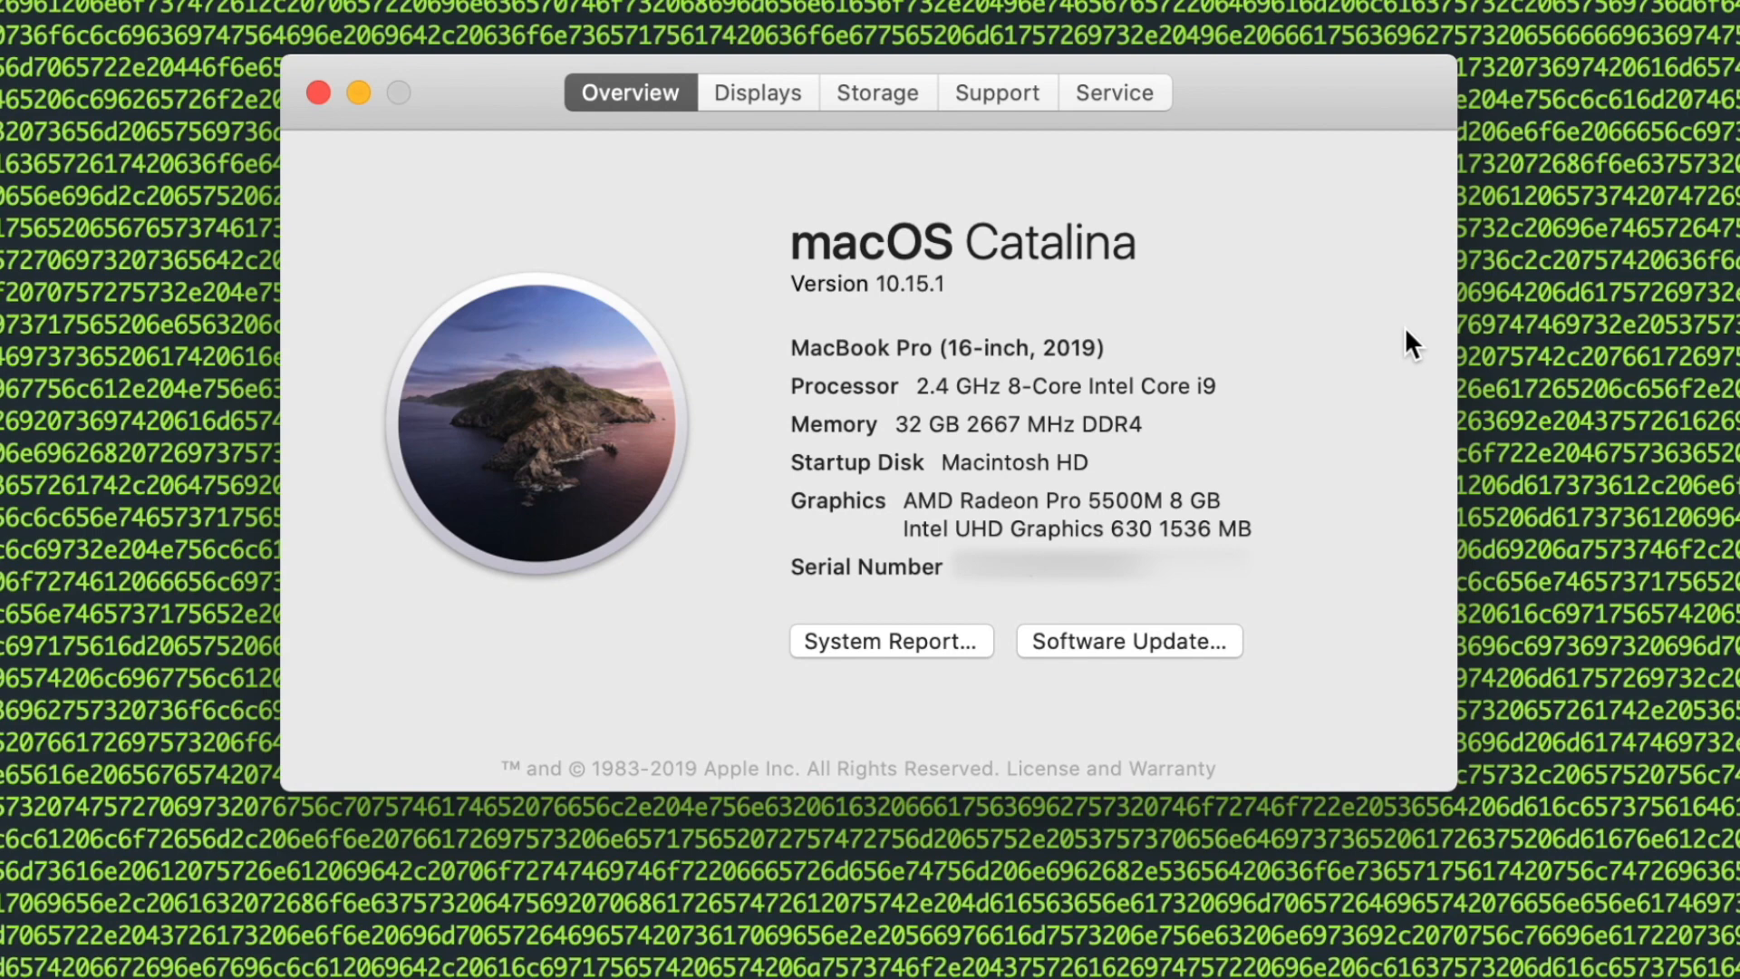
mouse_move(1301, 366)
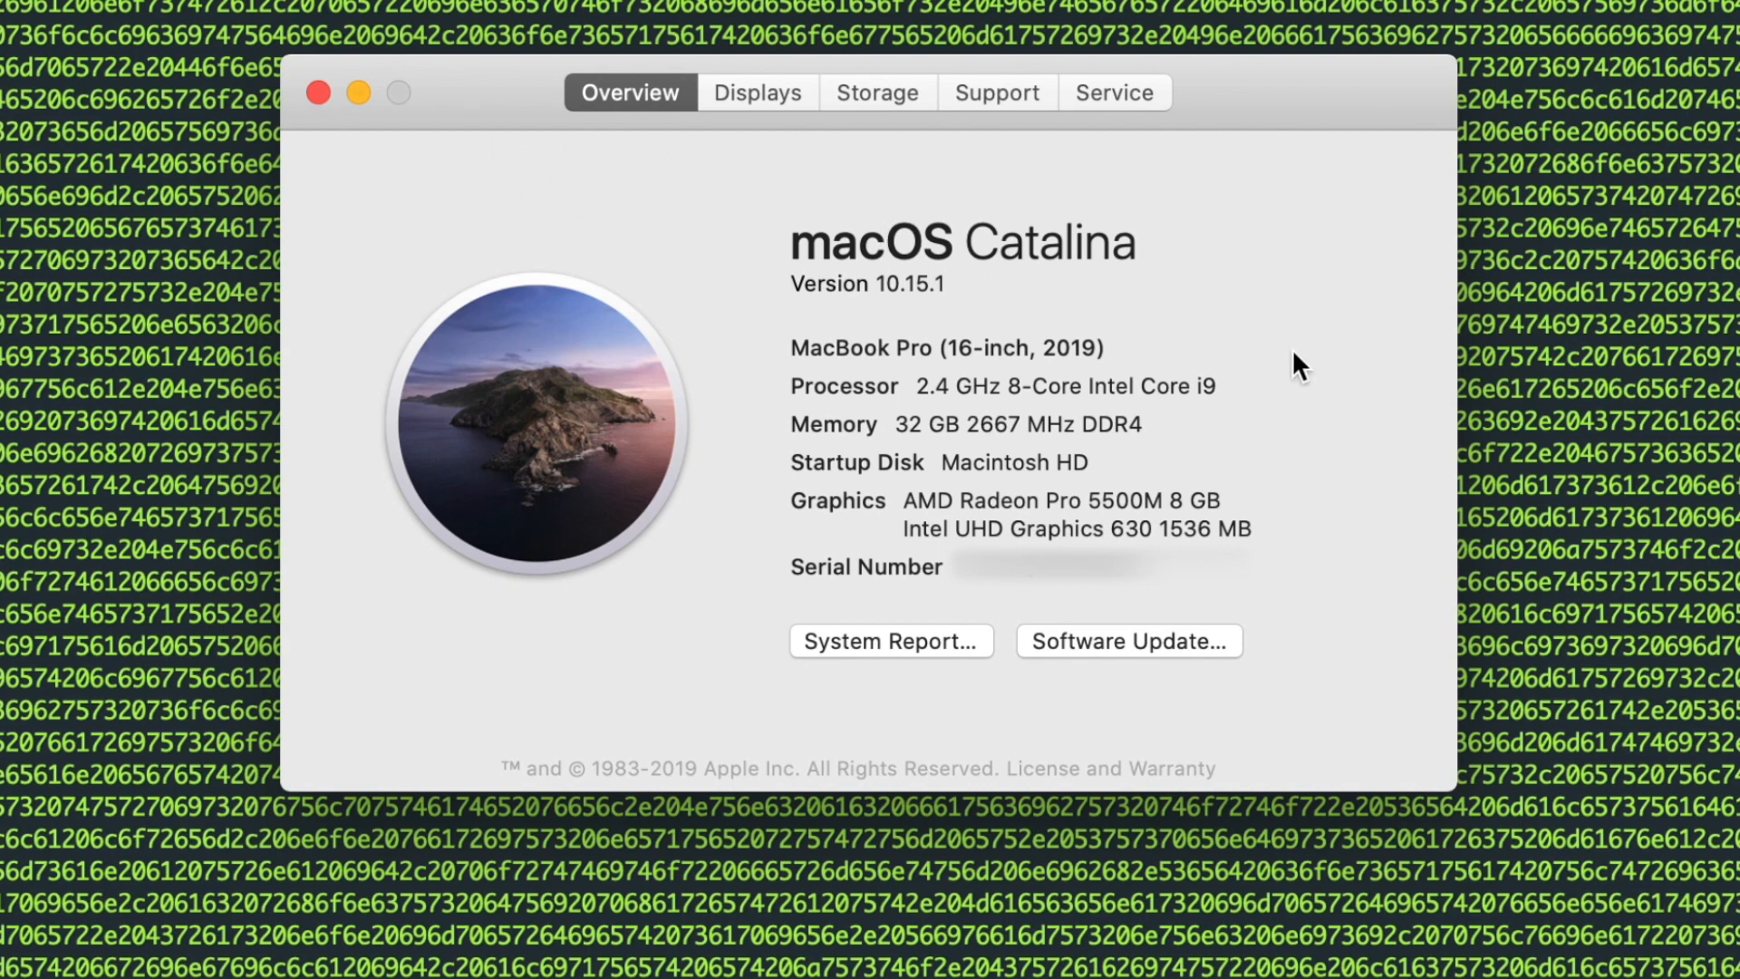
mouse_move(1341, 371)
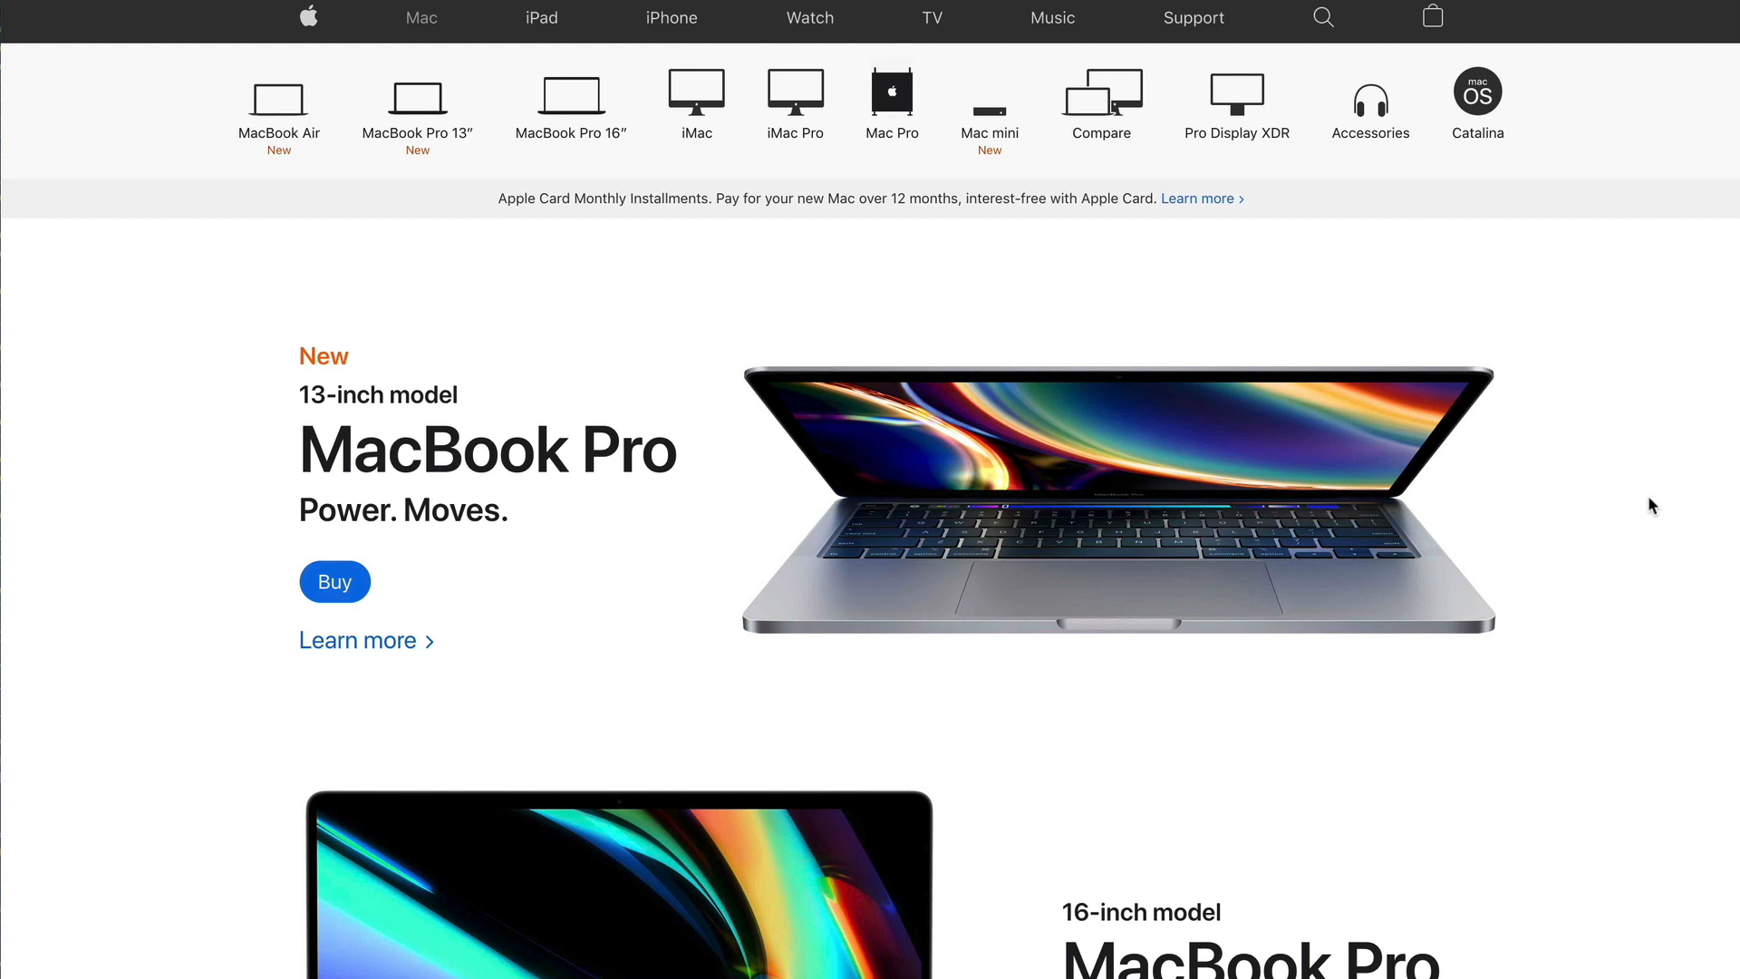
mouse_move(1553, 383)
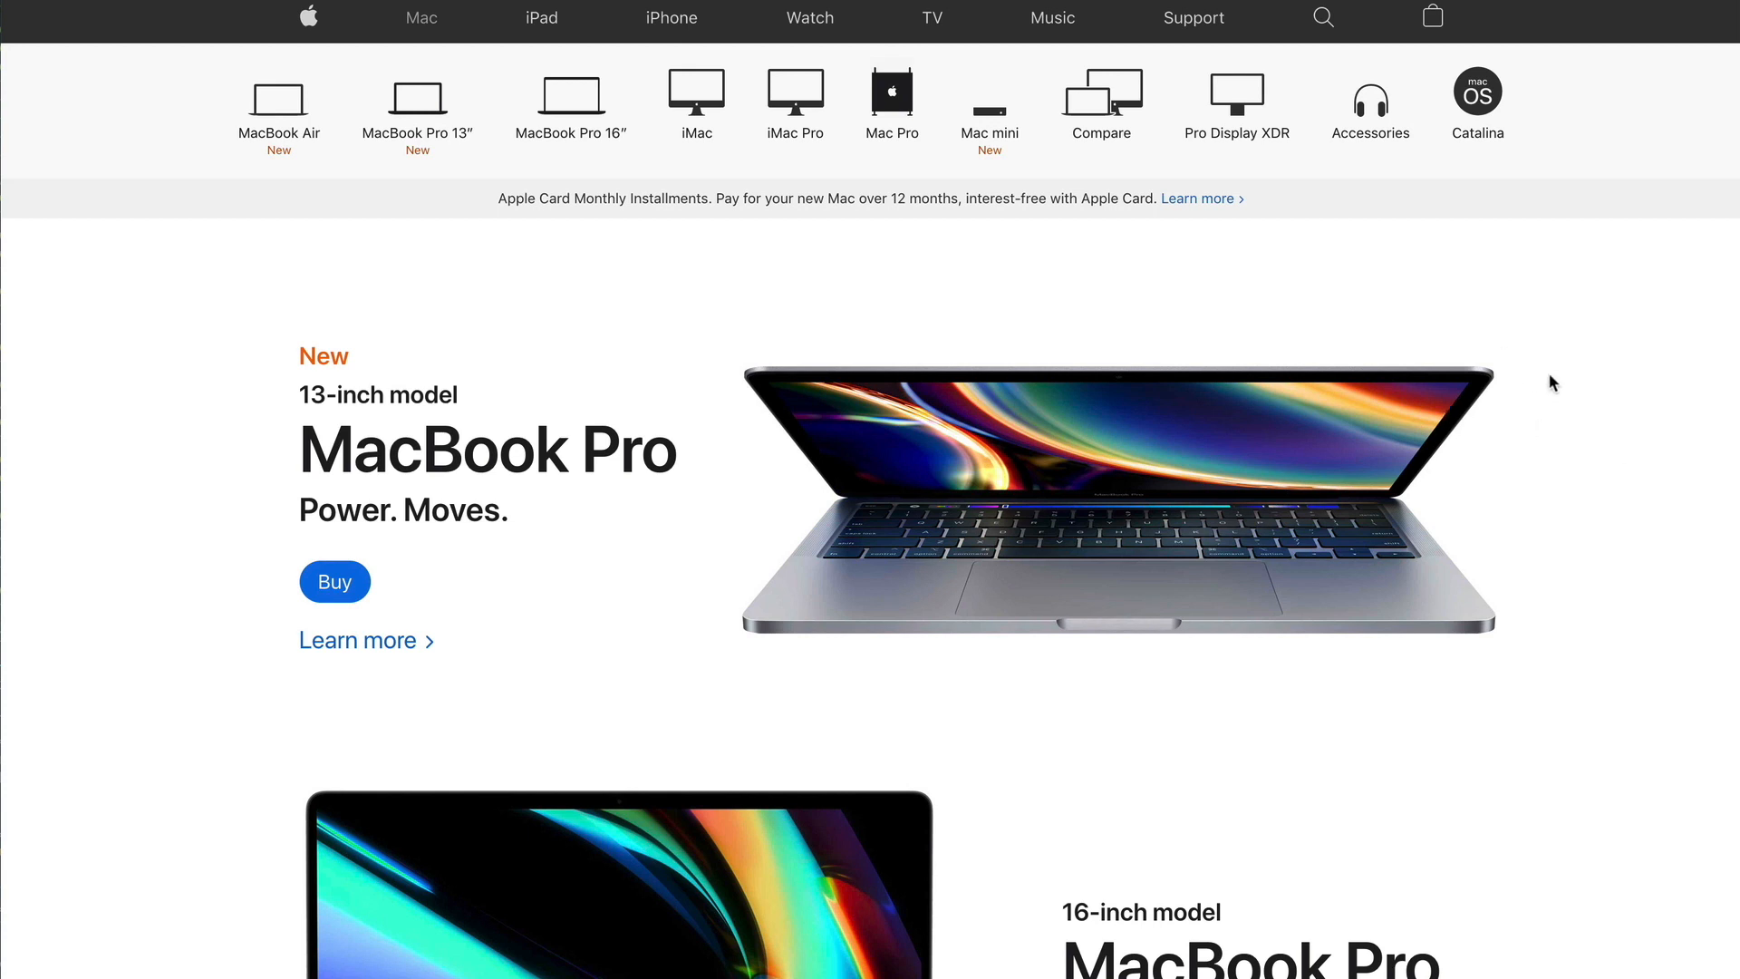
scroll(down, 3)
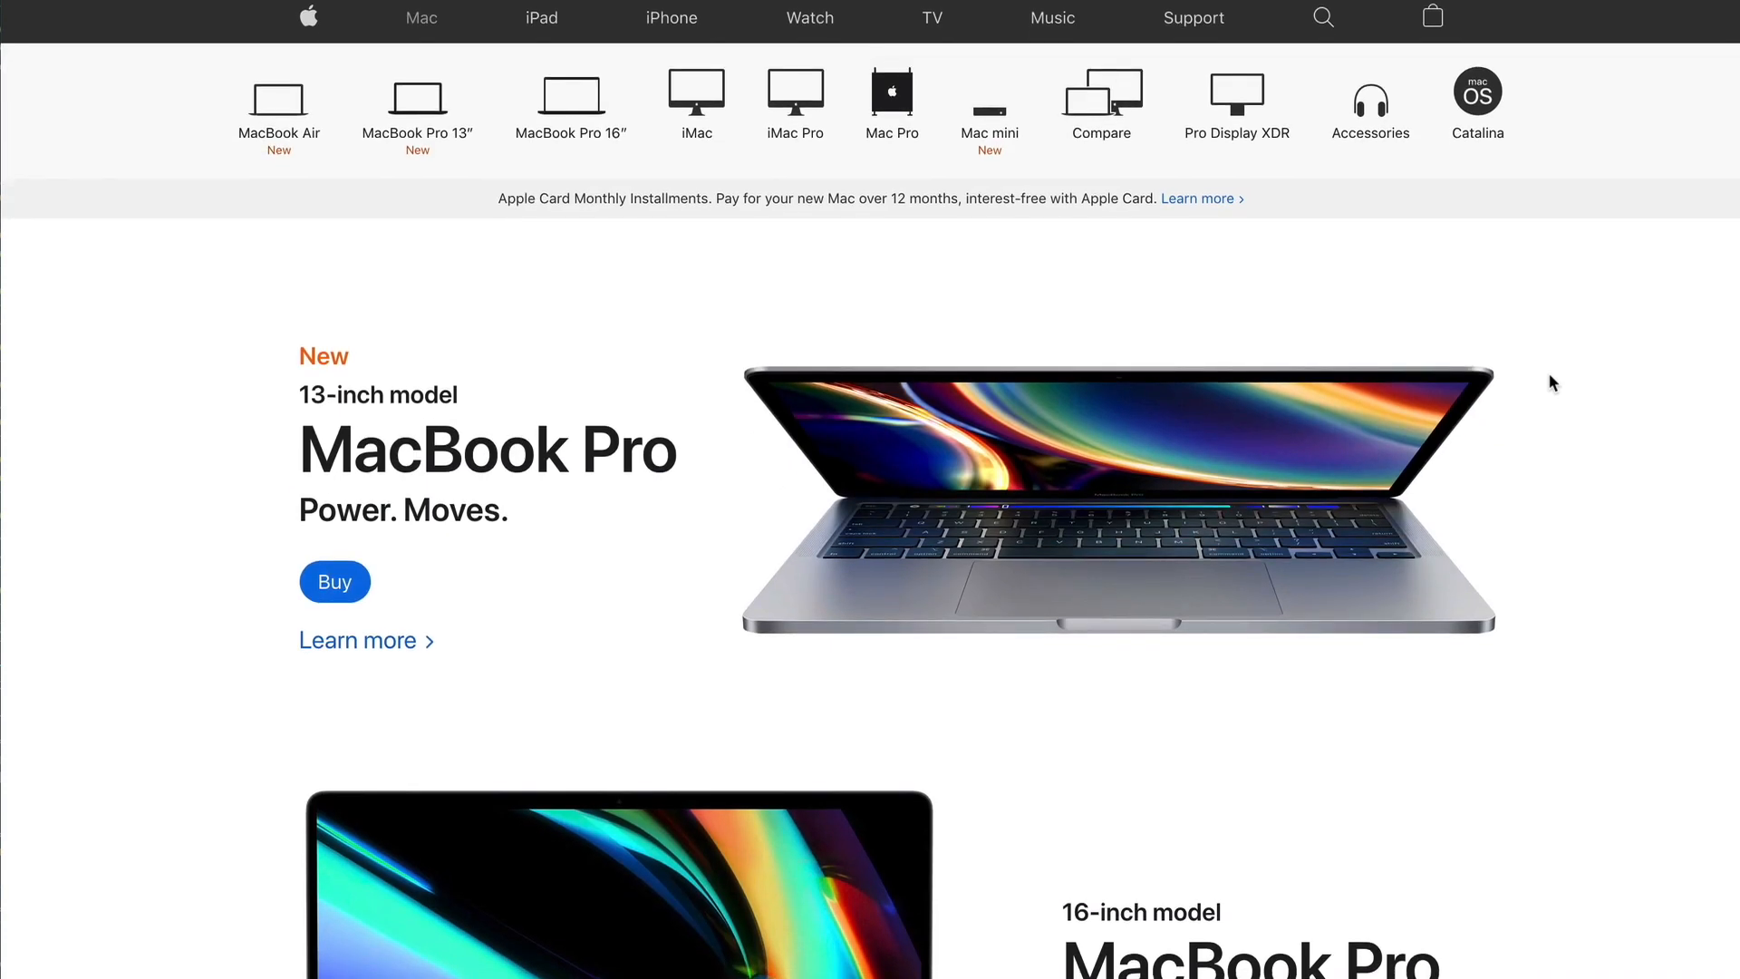
mouse_move(1208, 264)
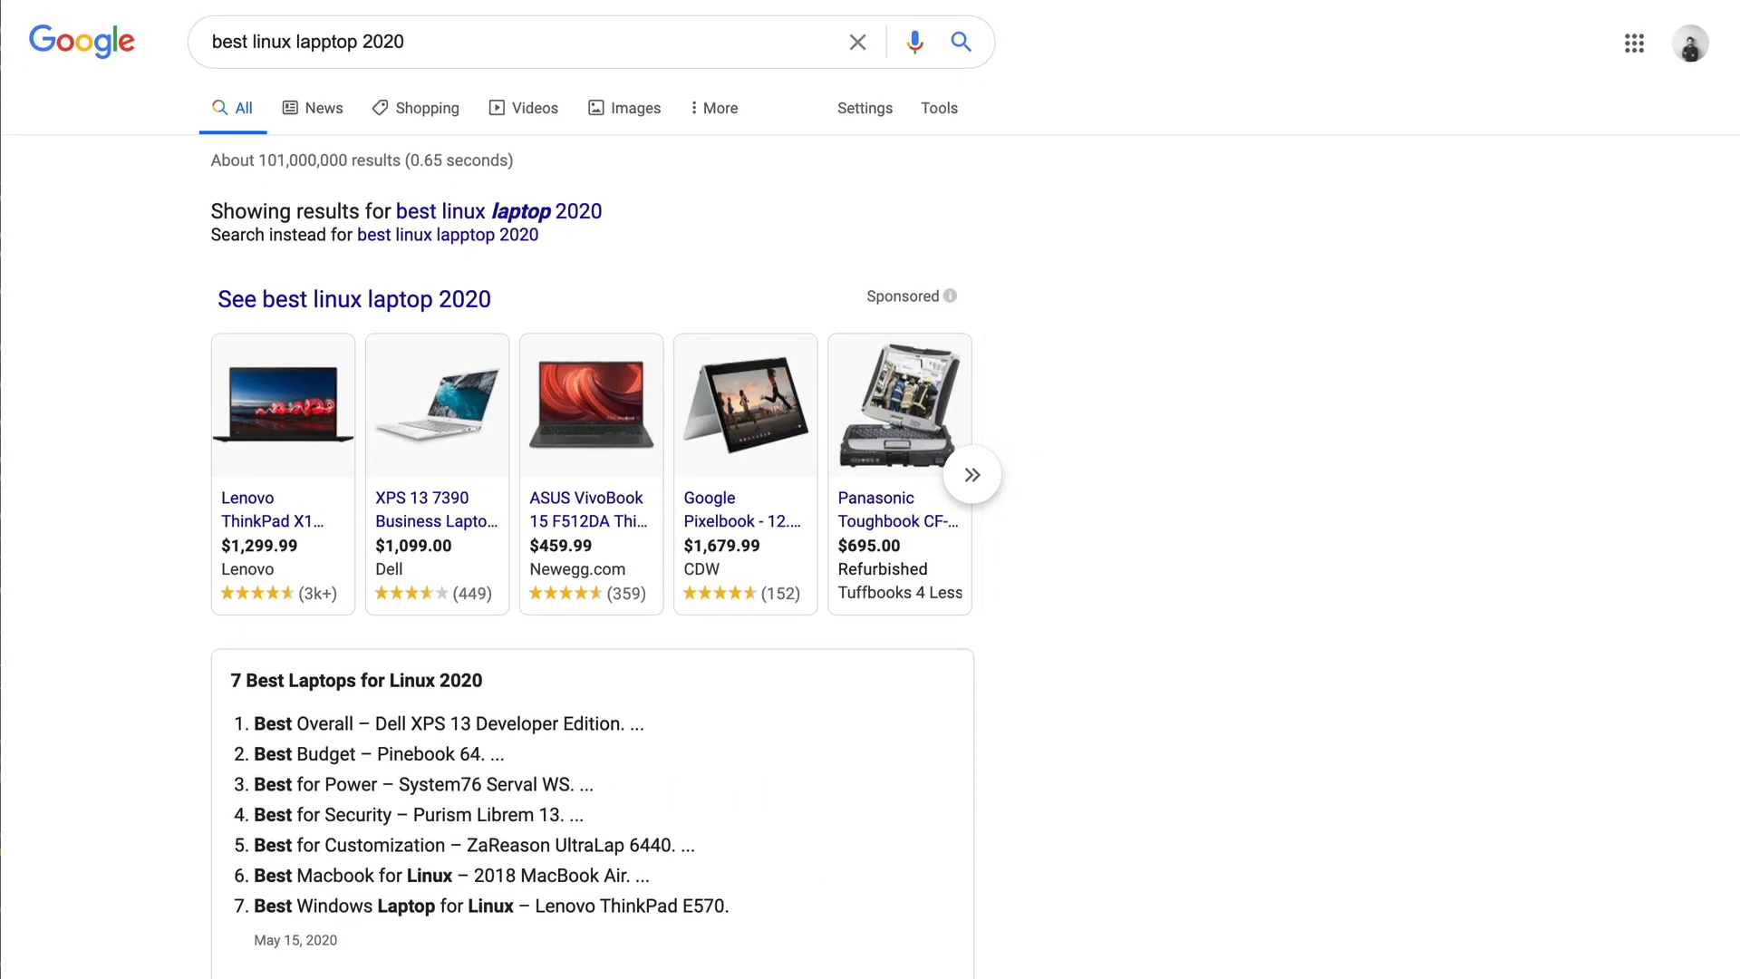
text(best windows laptop 2020)
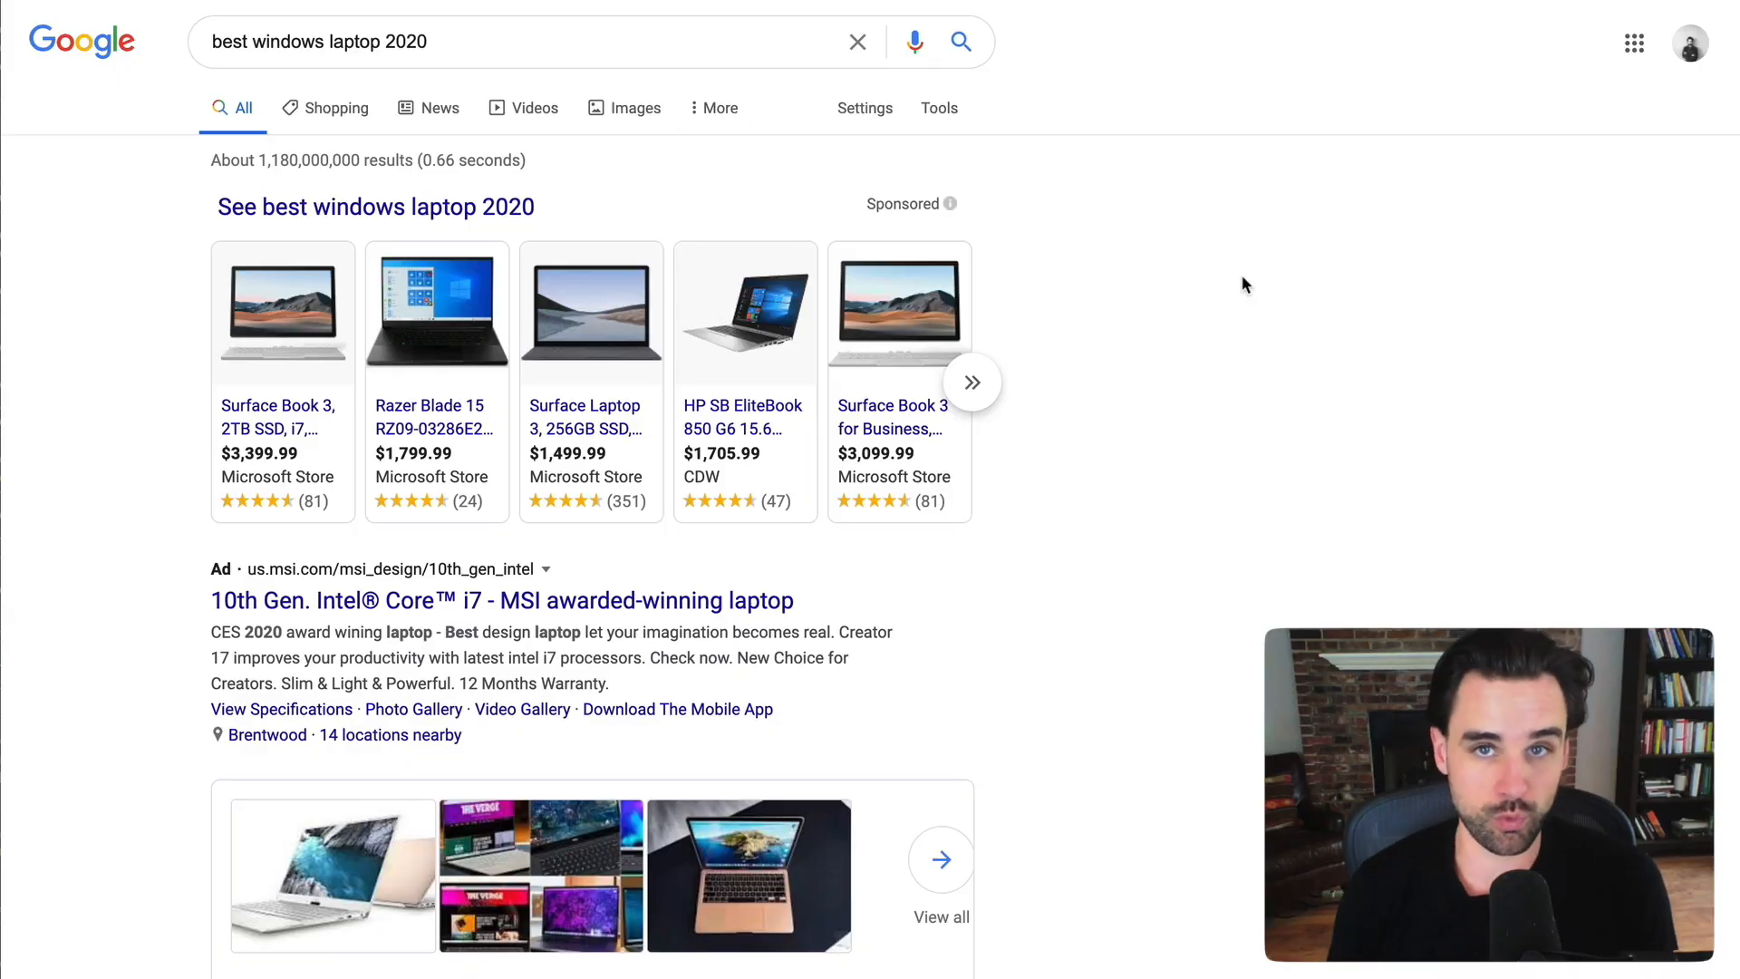
- Search Google for 'windows linux subsystem' to show the WSL knowledge panel
click(970, 383)
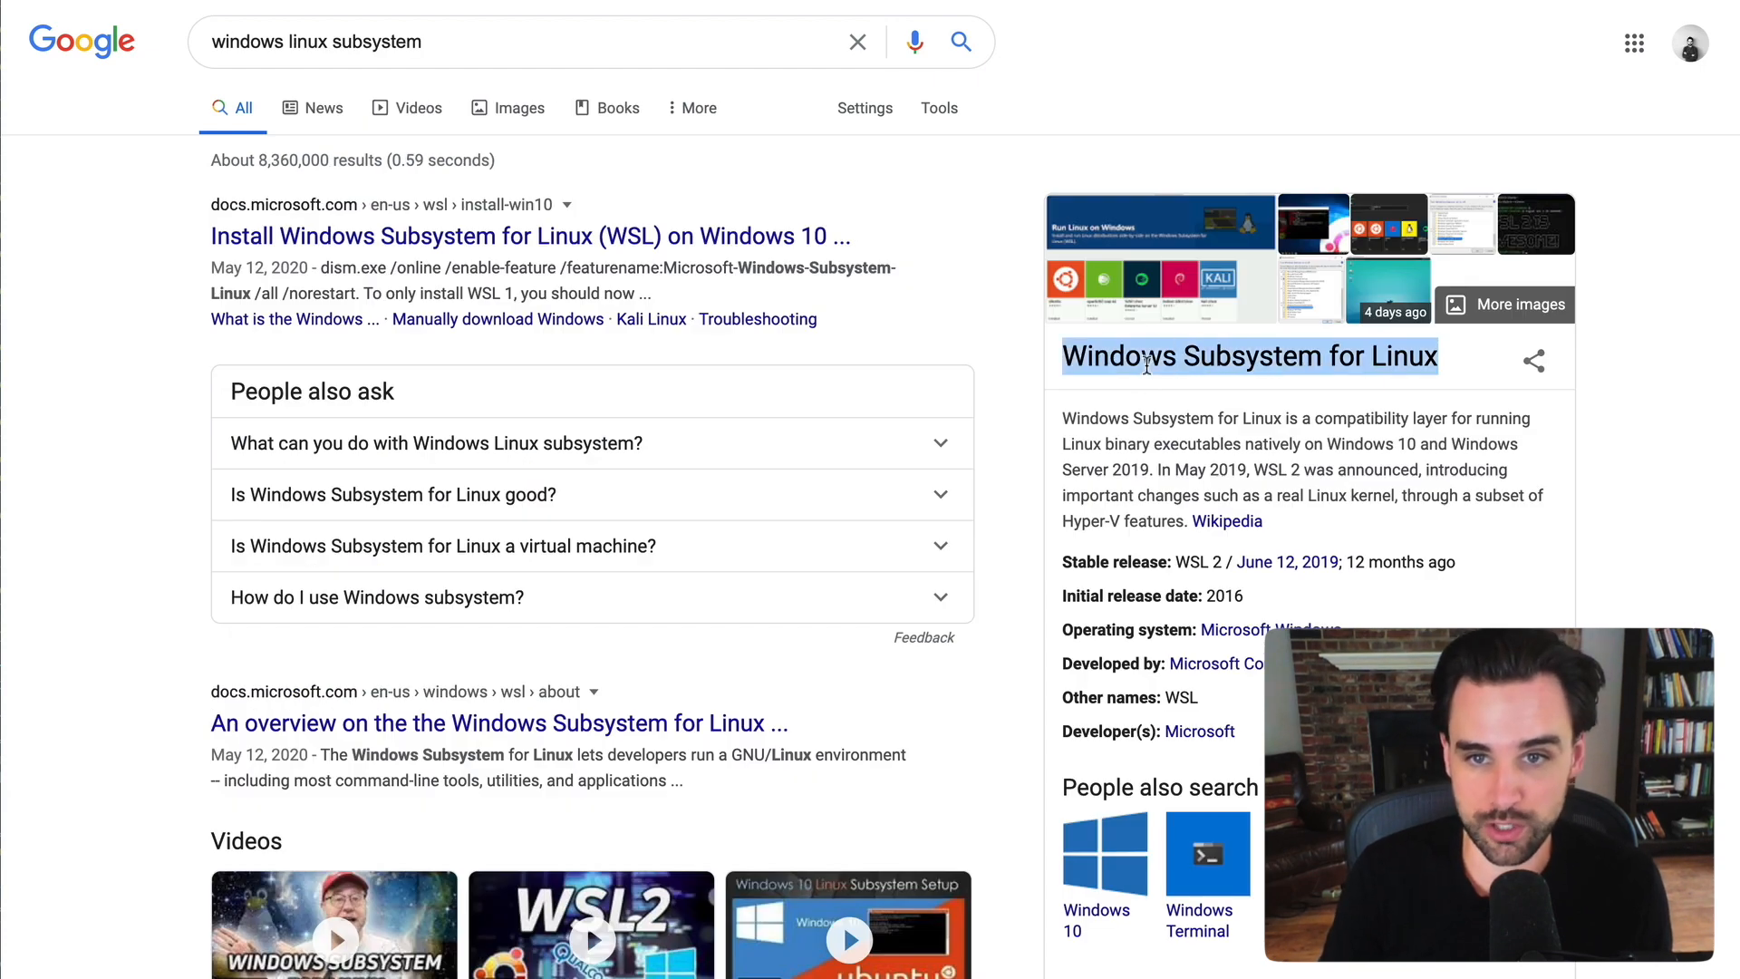
mouse_move(1691, 435)
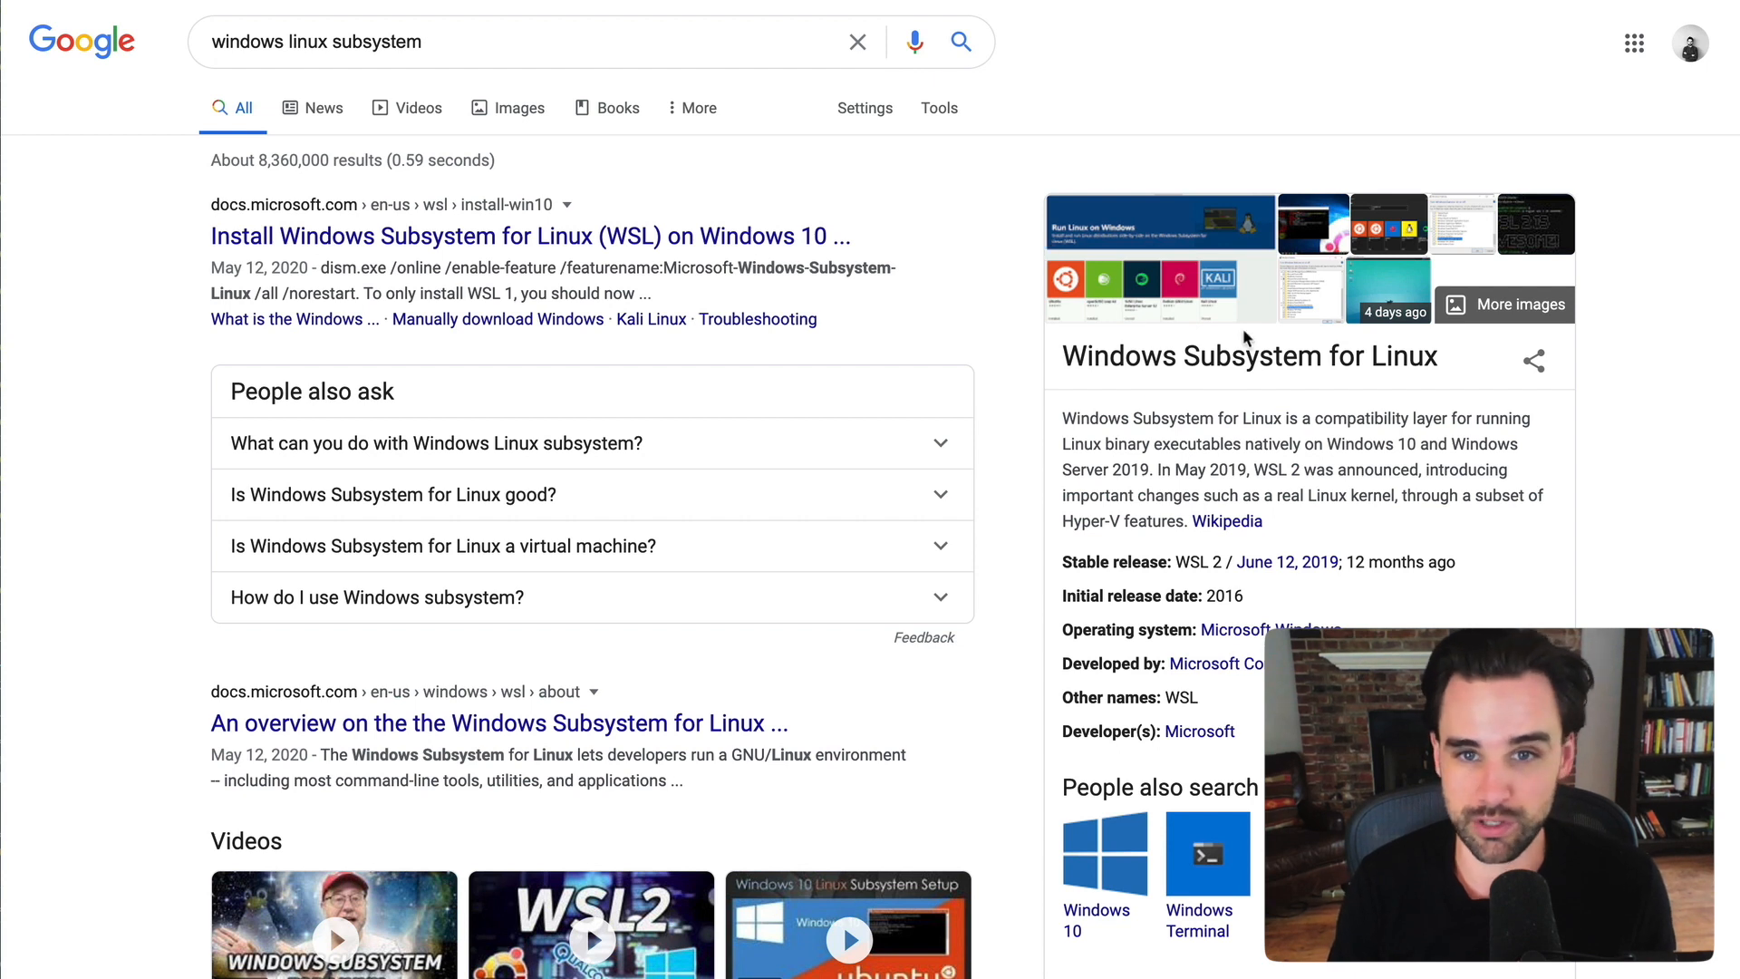
mouse_move(986, 107)
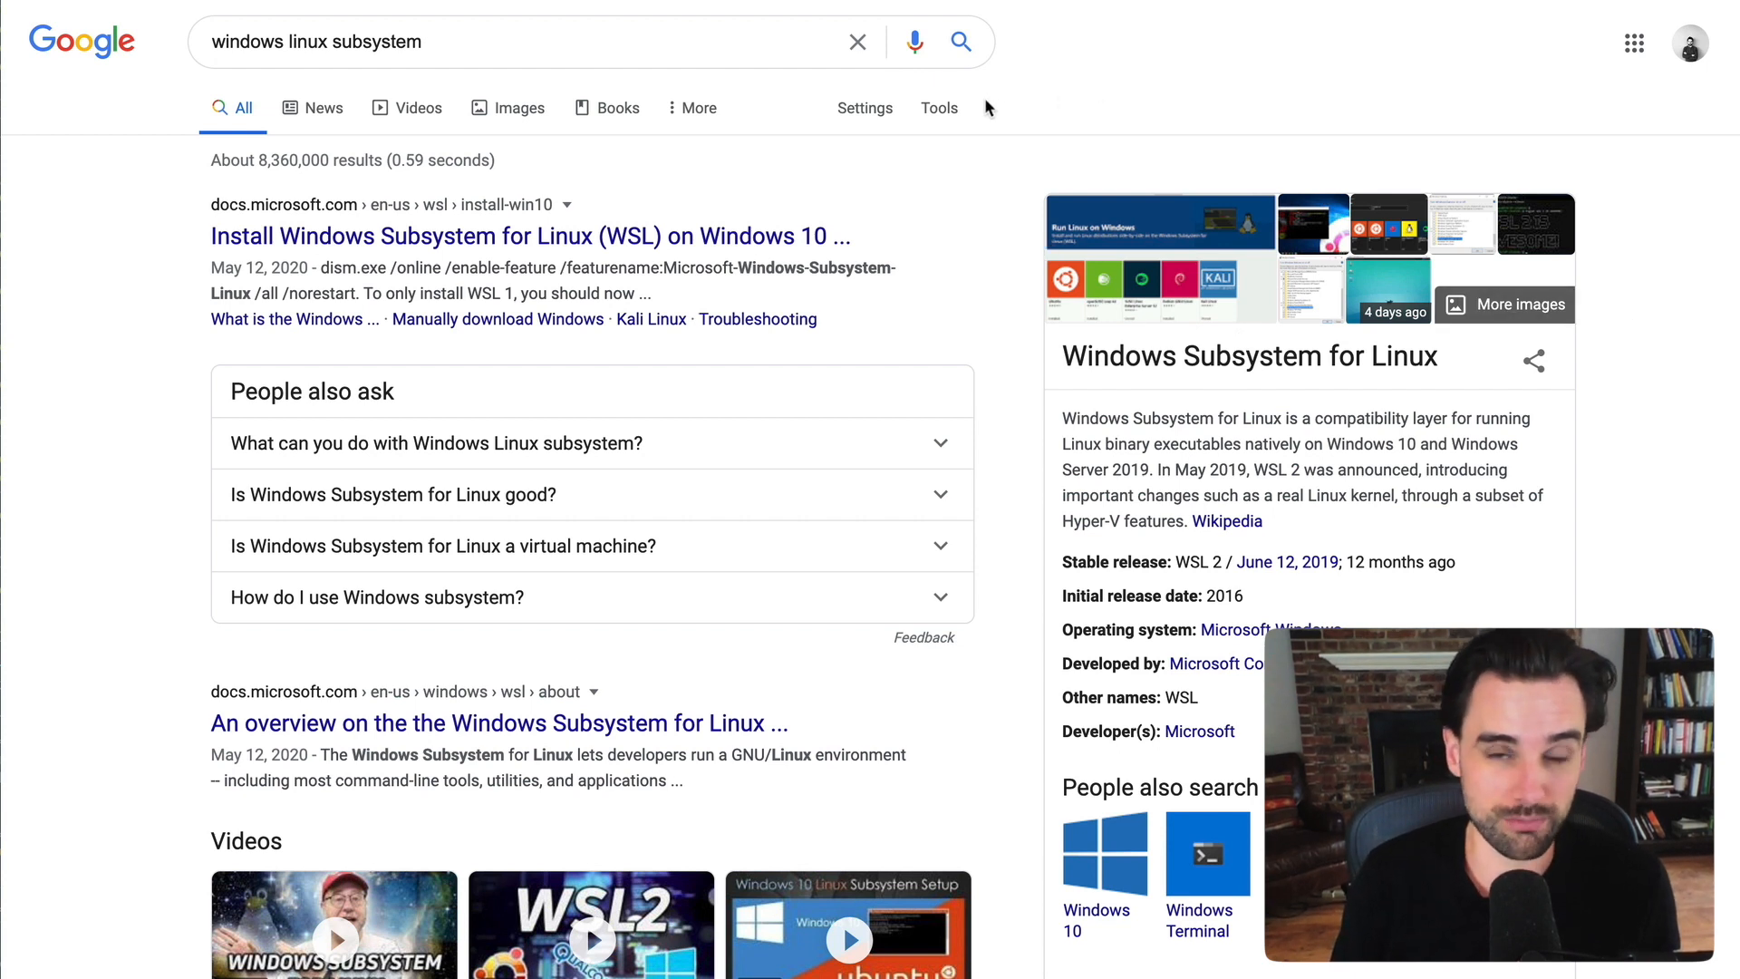
- Search again for 'best windows laptop 2020' to return to those laptop results
text(best windows laptop 2020)
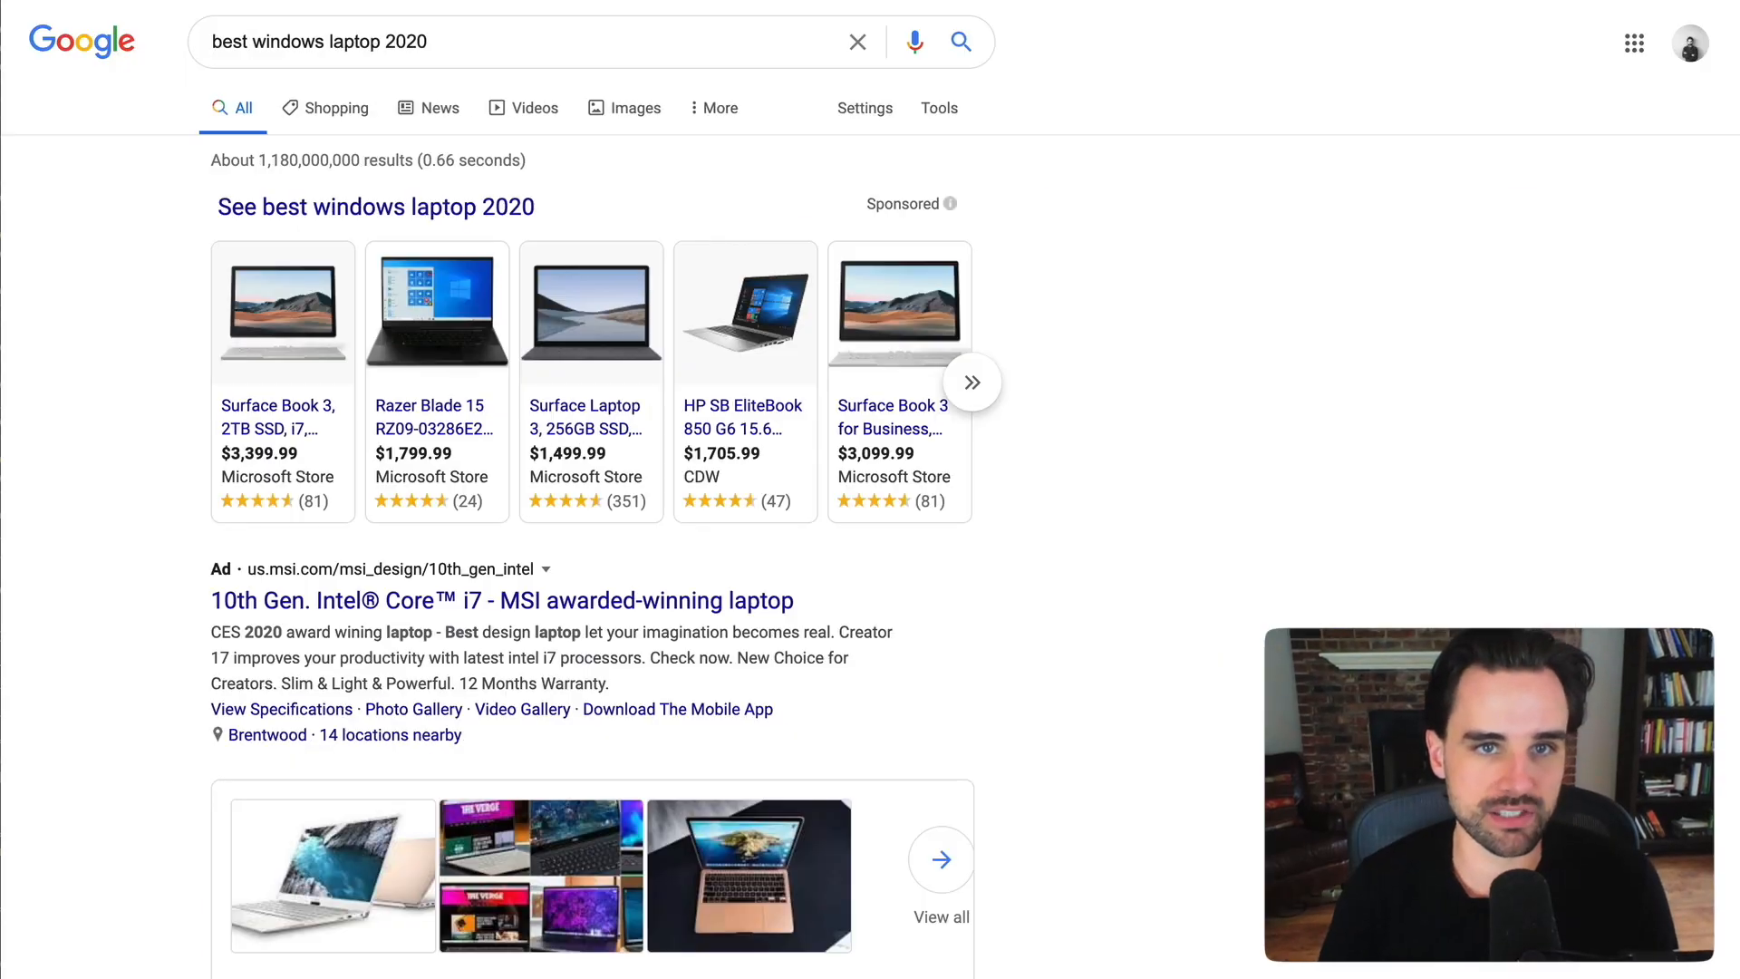
- Search for 'best linux lapptop 2020' to show the 7 Best Laptops for Linux list
text(best linux lapptop 2020)
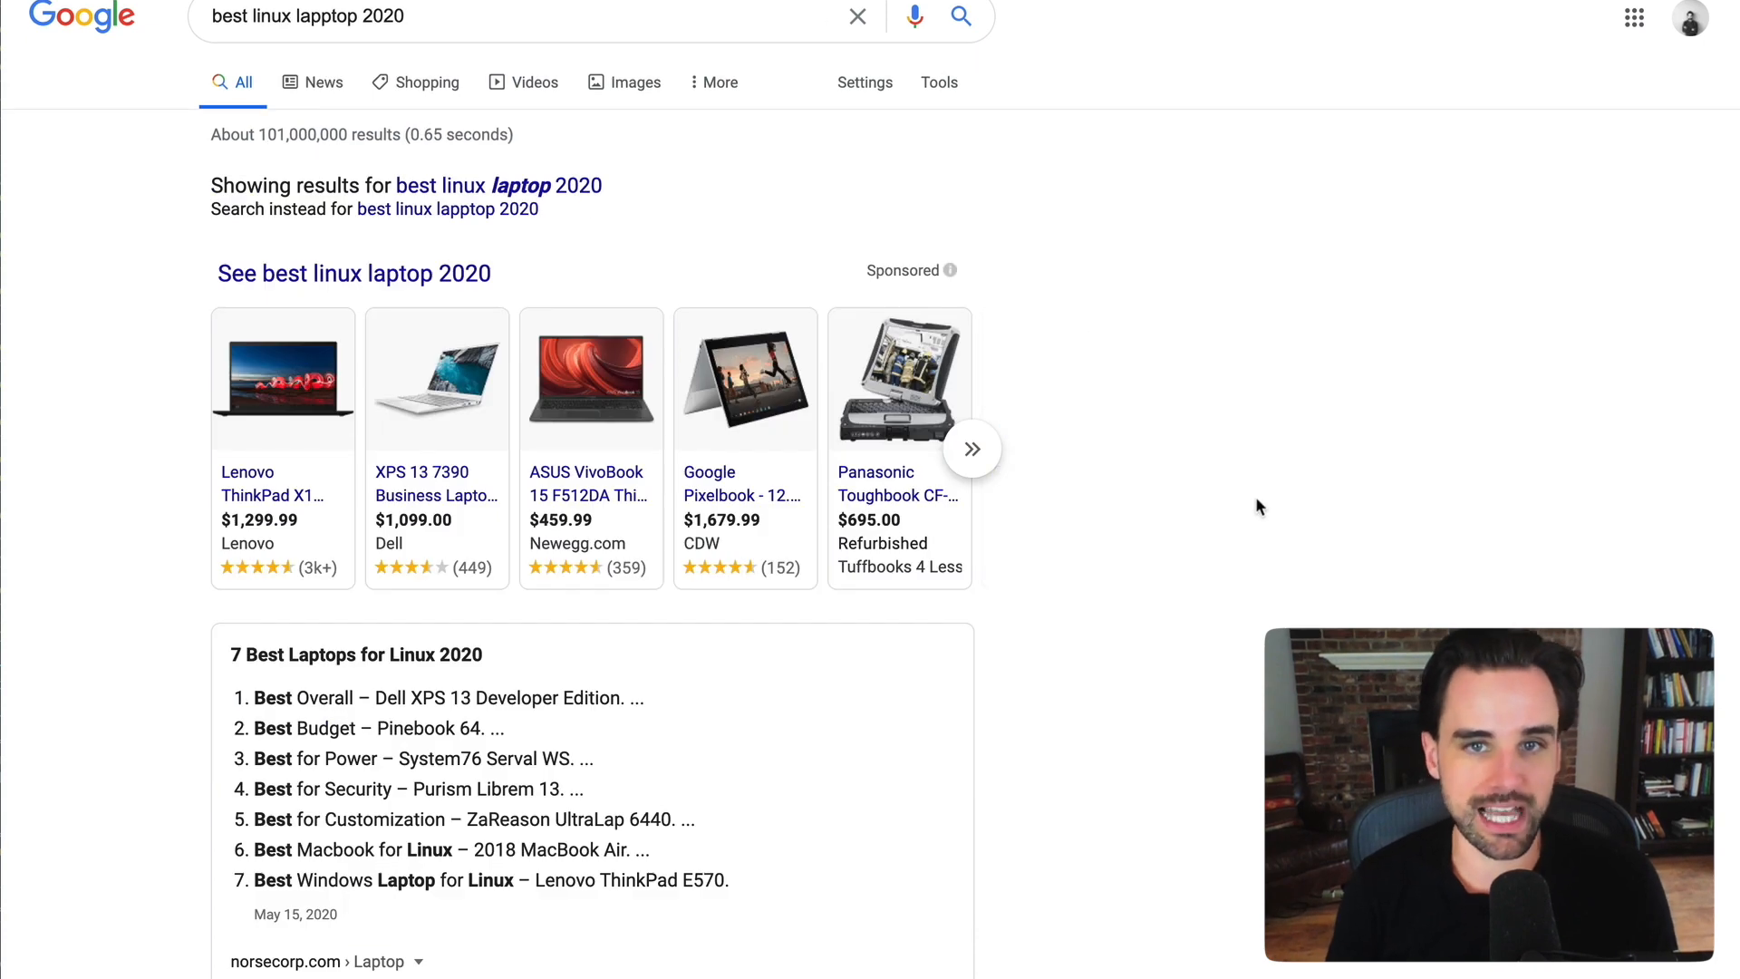